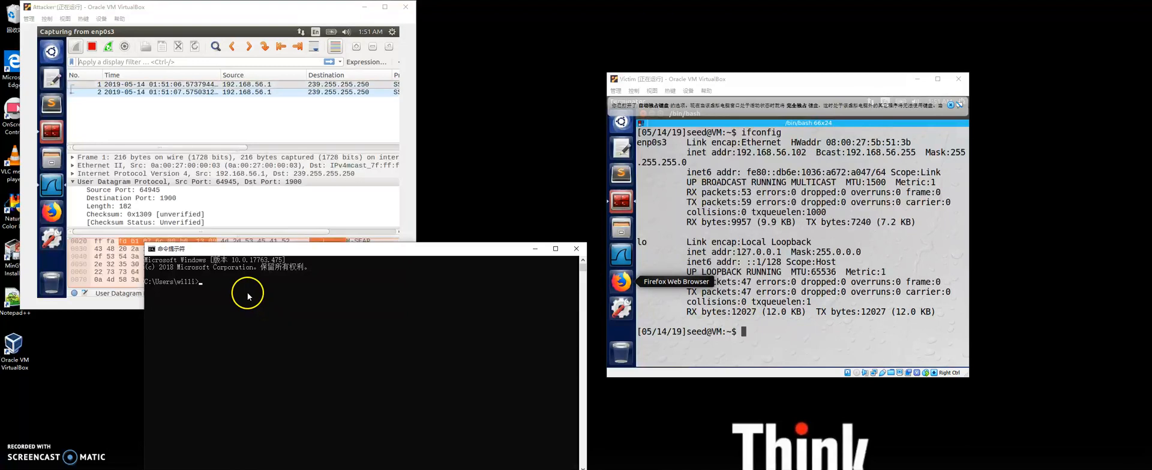
Run telnet 192.168.56.102 from the Command Prompt to log into the victim VM
left_click(105, 46)
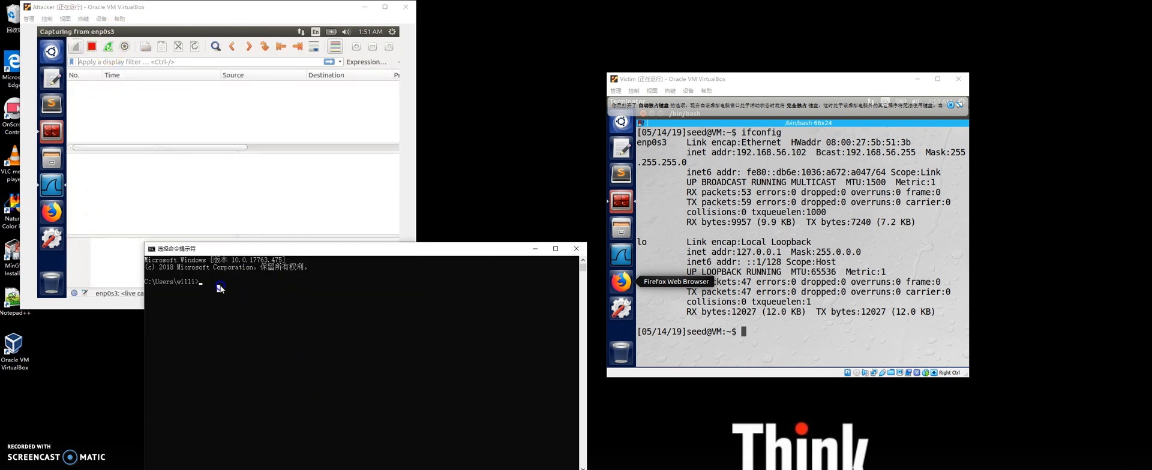
mouse_move(207, 282)
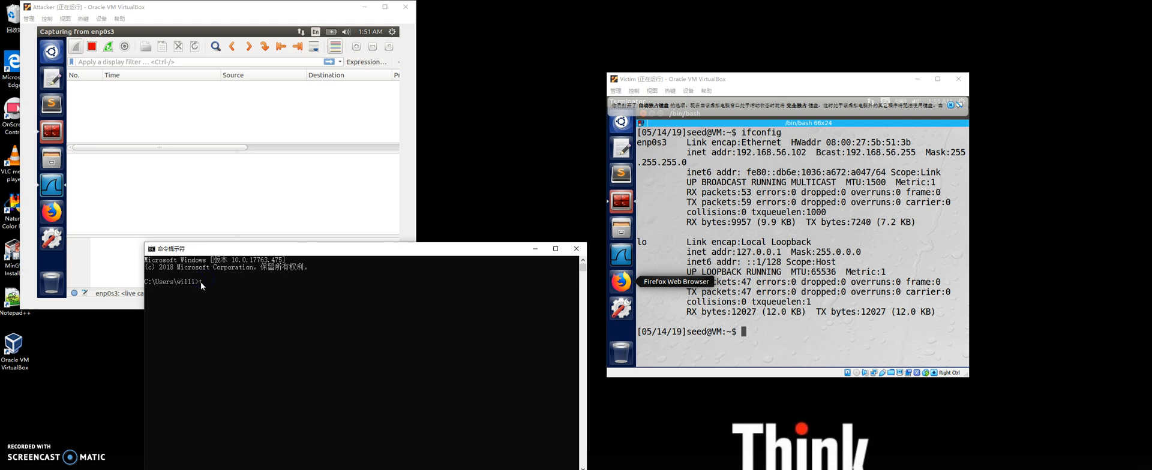
type("rel")
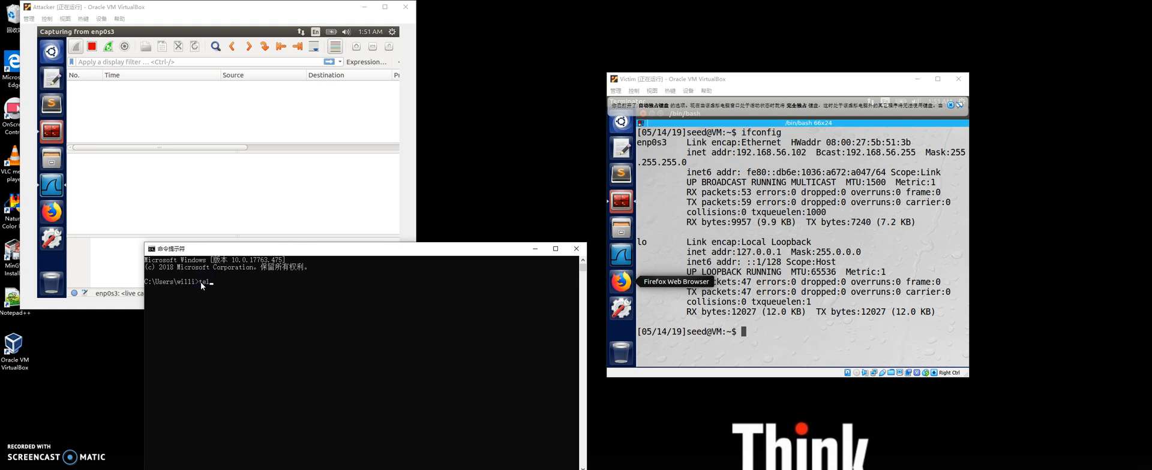
type("telnet")
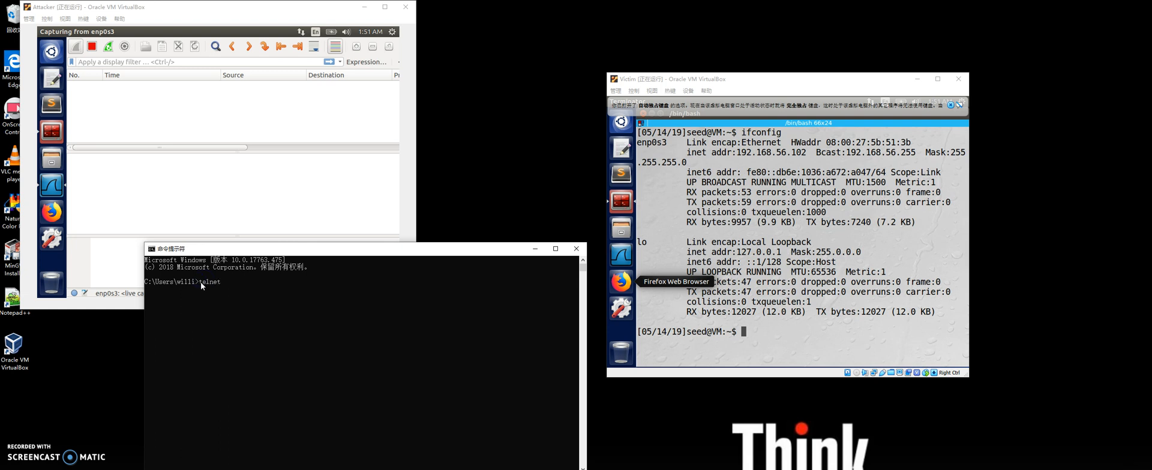
type("192.168.5")
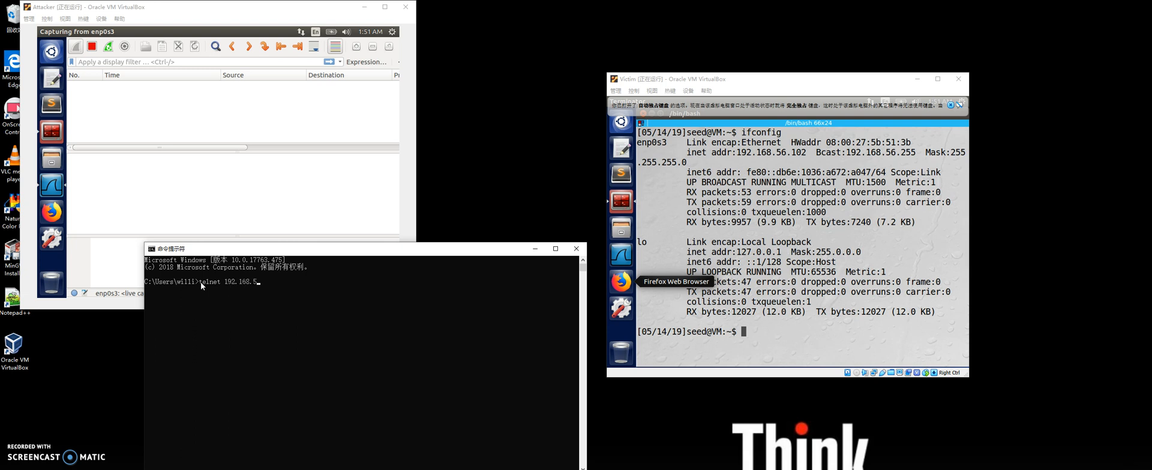
type("6.102")
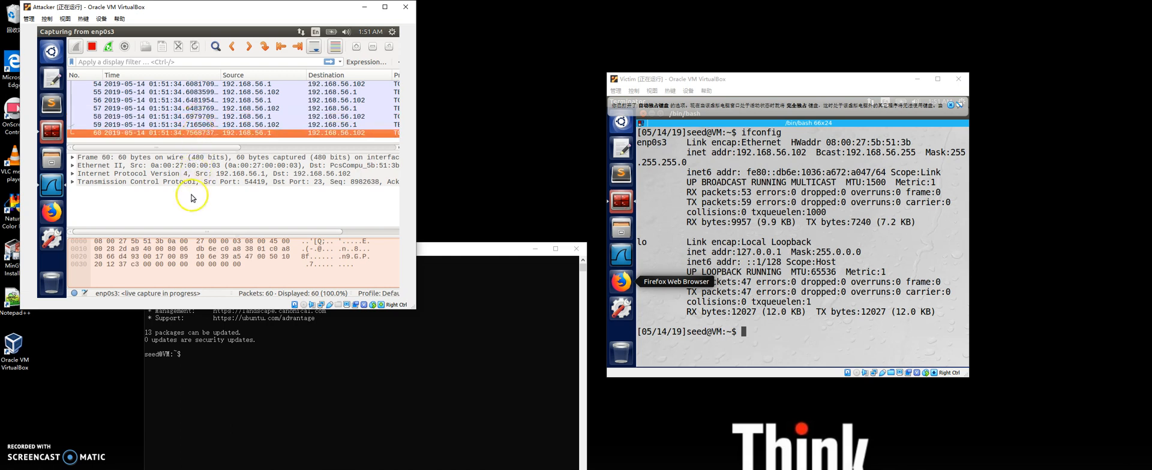
Expand the TCP header of packet 60, then read packet 59's sequence and acknowledgment numbers
left_click(144, 183)
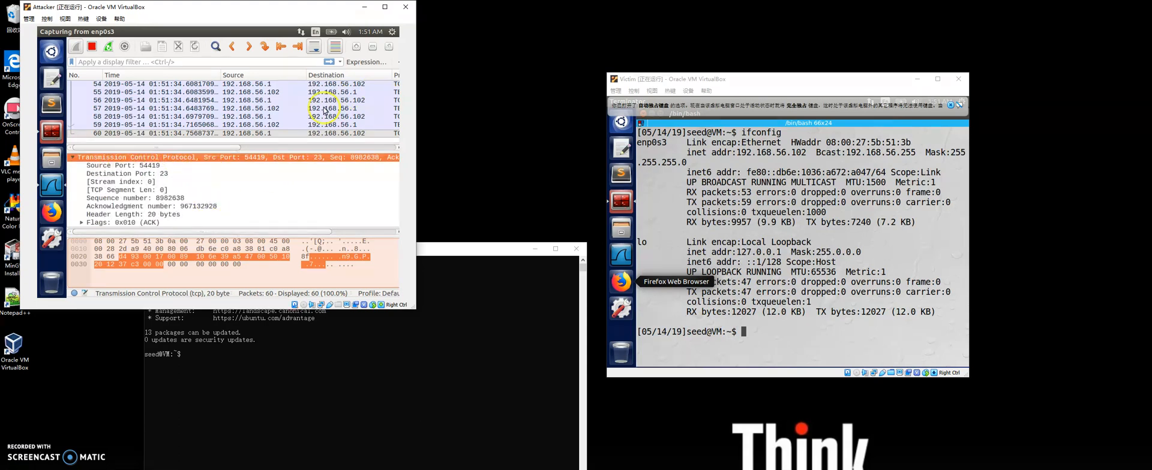
mouse_move(206, 207)
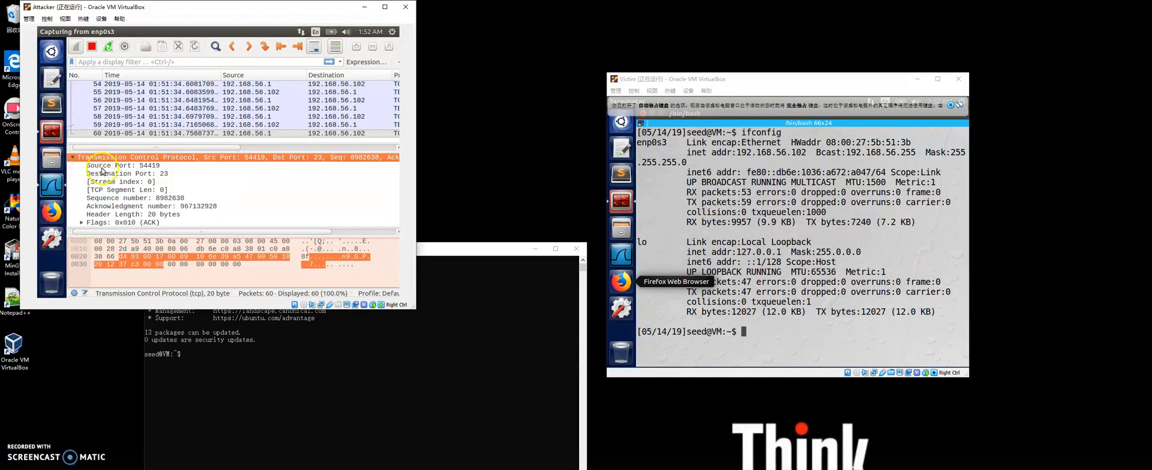
mouse_move(108, 182)
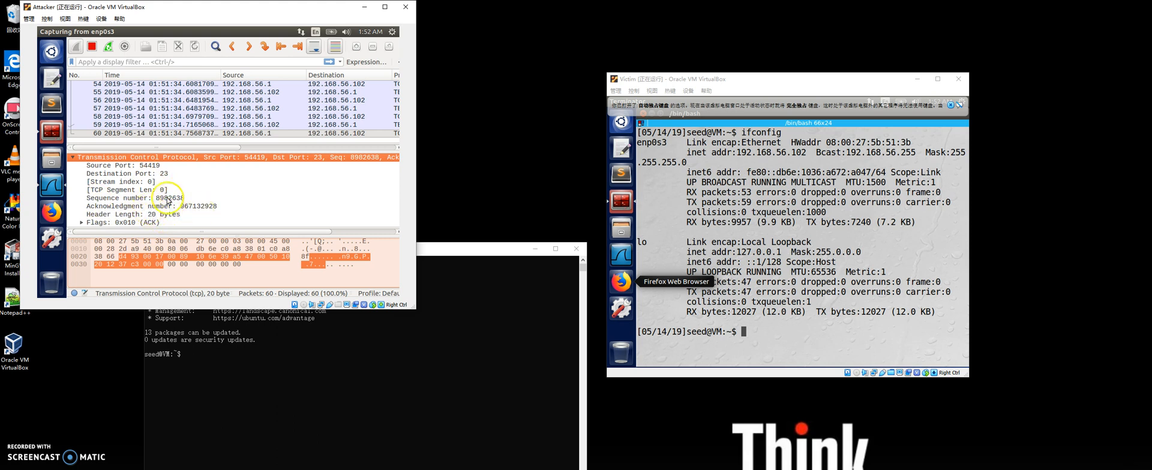
left_click(214, 125)
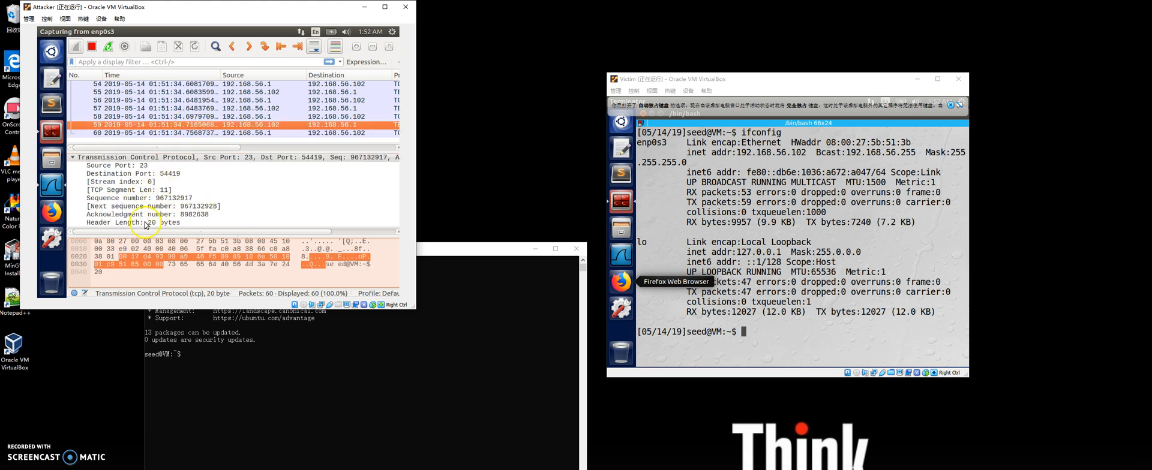
mouse_move(166, 209)
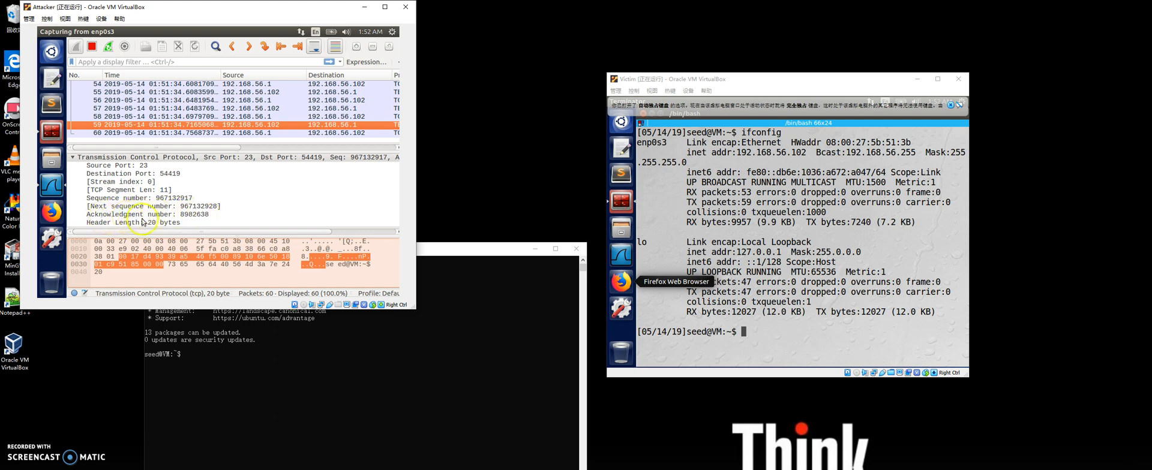
mouse_move(281, 439)
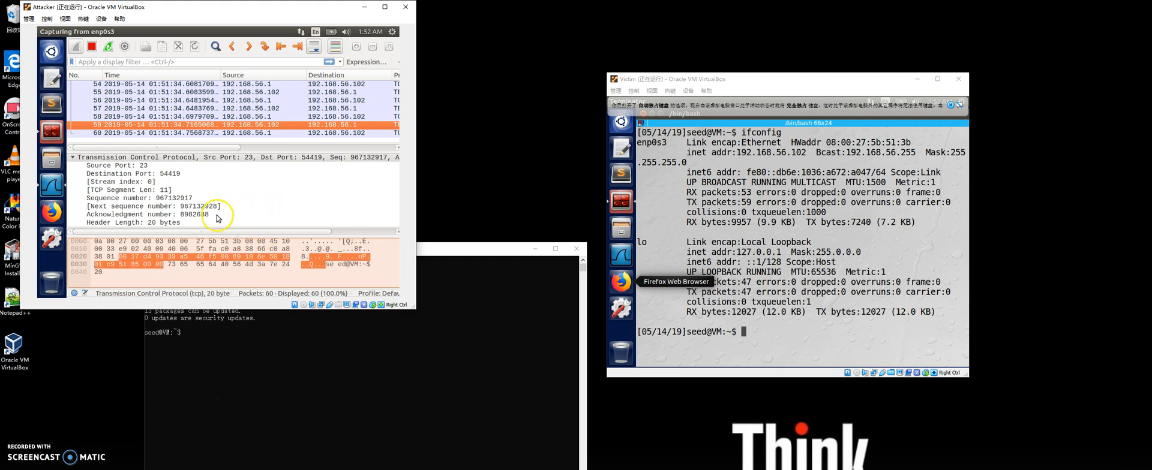
mouse_move(187, 440)
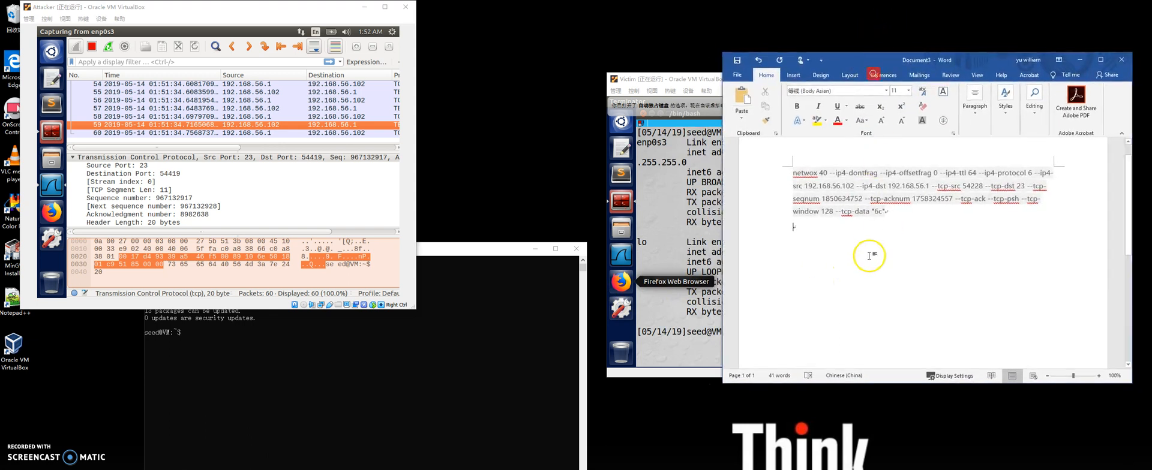
mouse_move(860, 211)
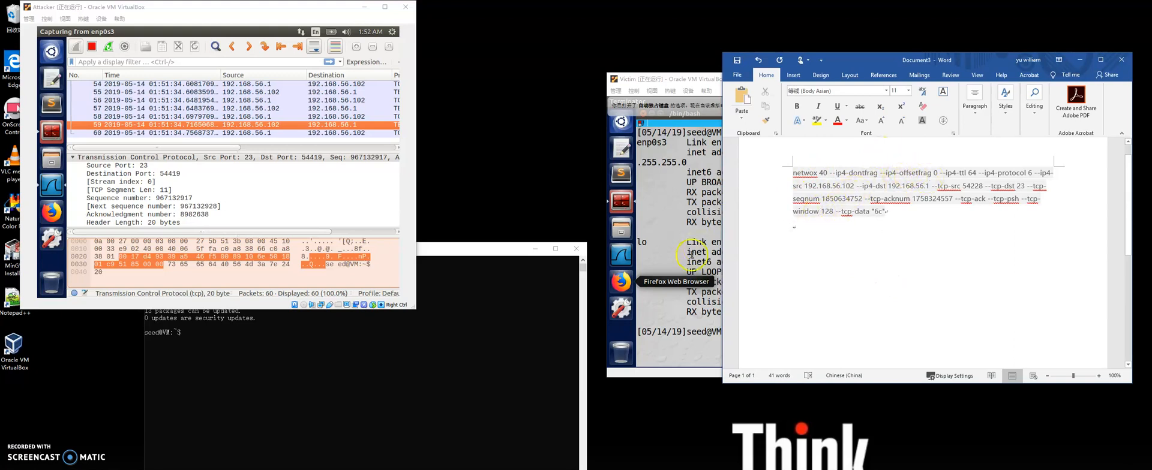
mouse_move(439, 20)
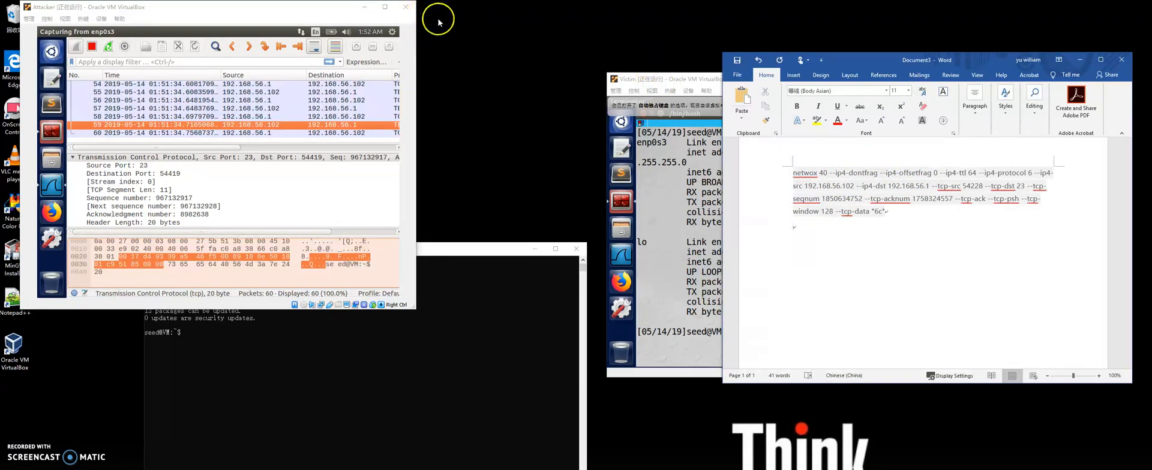
mouse_move(1022, 147)
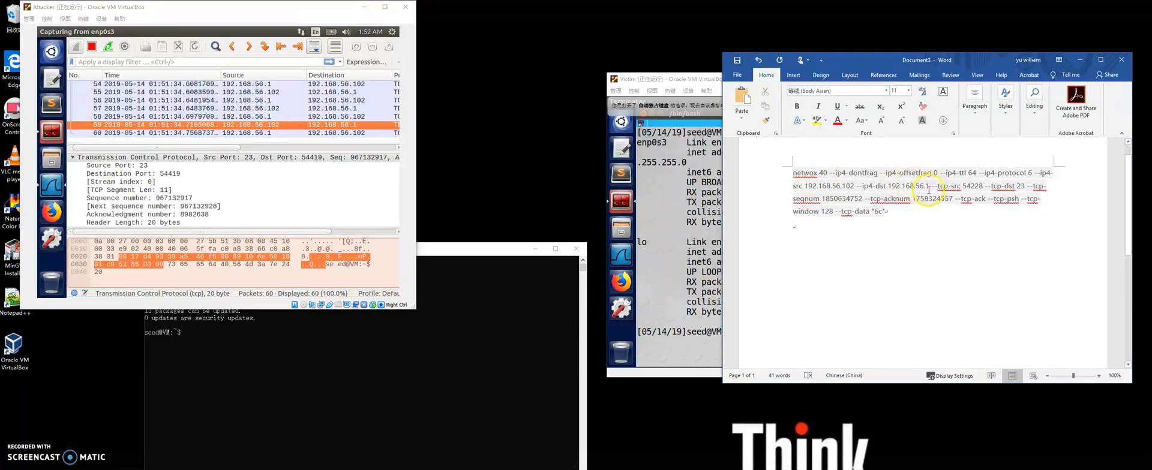
Select a field value in the draft netwox 40 command for editing
double_click(972, 186)
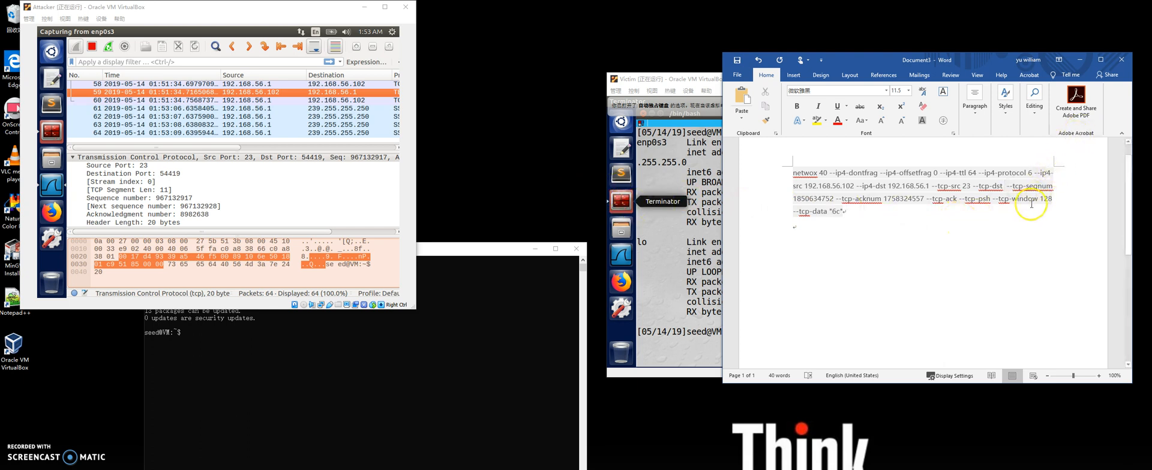
Set --tcp-dst 54419, --tcp-seqnum 967132928 and --tcp-acknum 8982638 in the command
type("544")
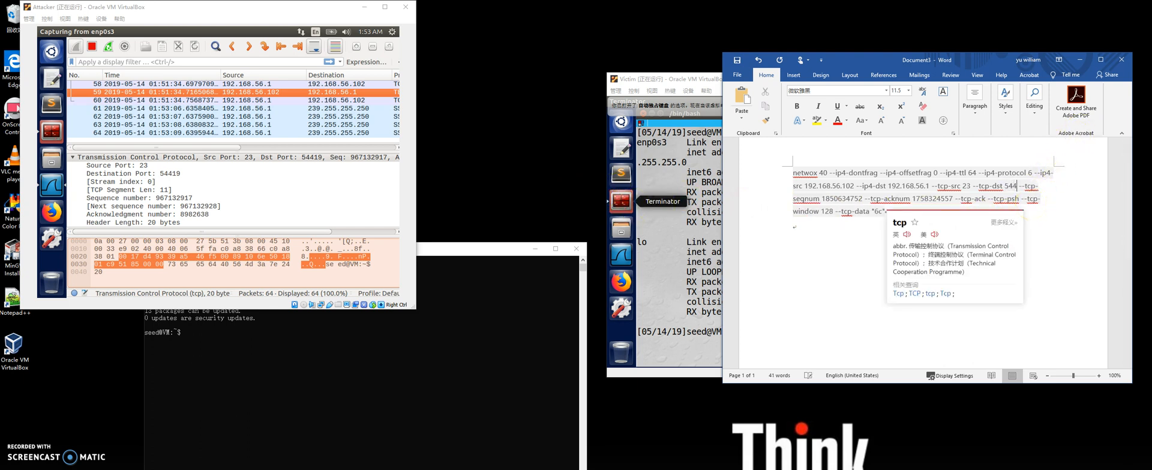
left_click(1069, 193)
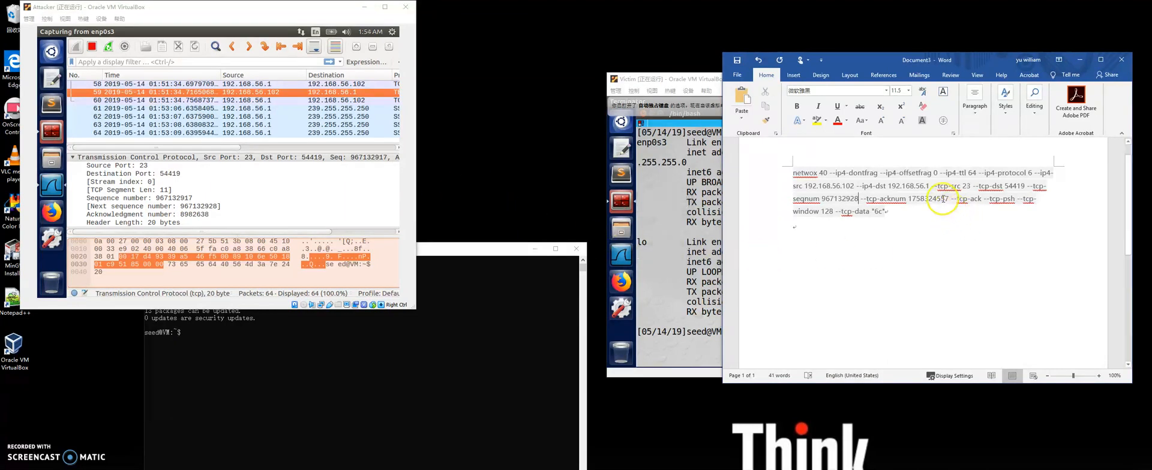
double_click(926, 200)
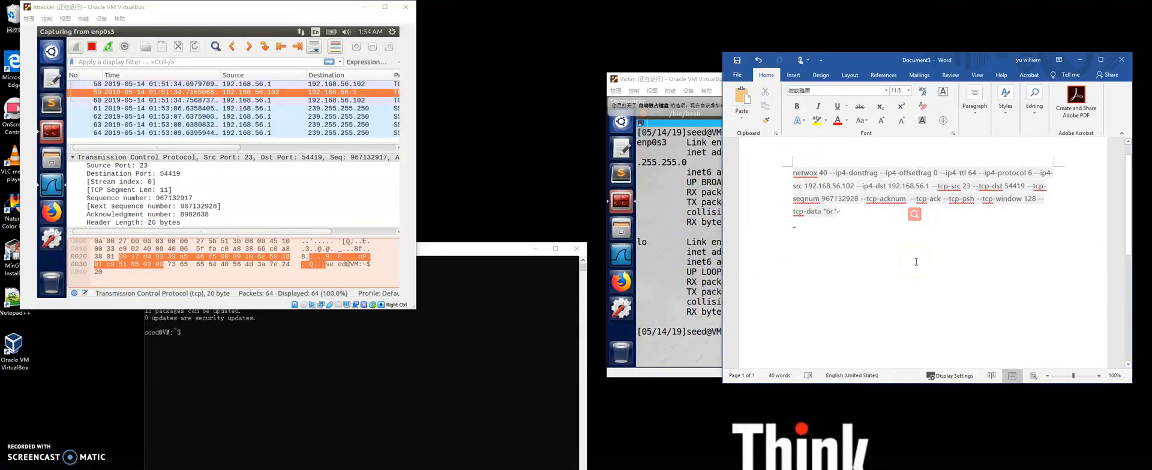
type("89")
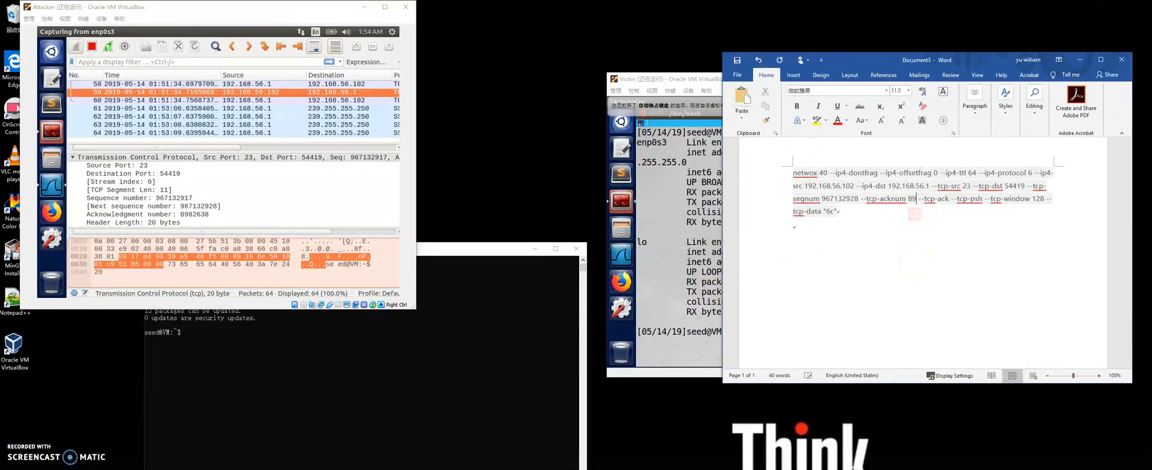
type("82638")
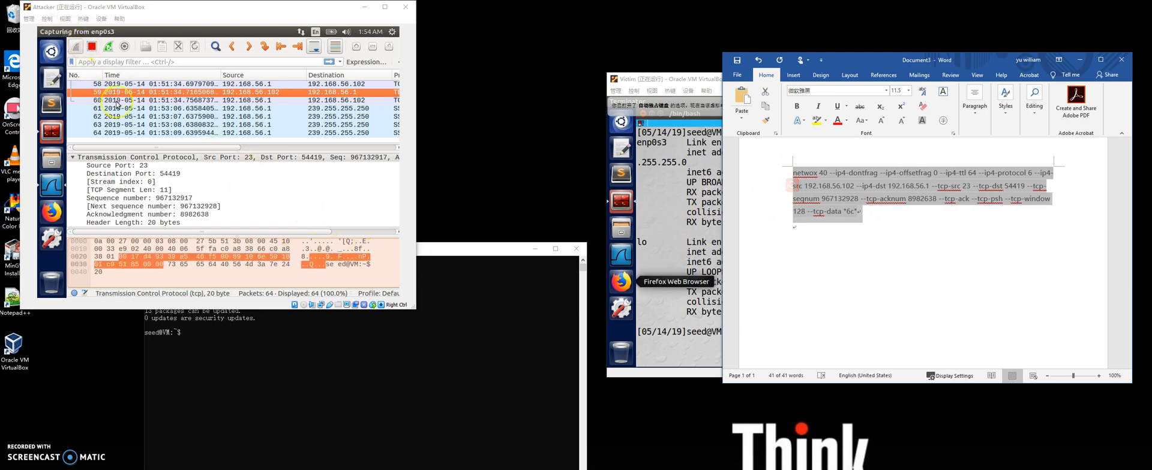
Paste the finished netwox 40 command into the attacker Terminator shell and run it
left_click(174, 125)
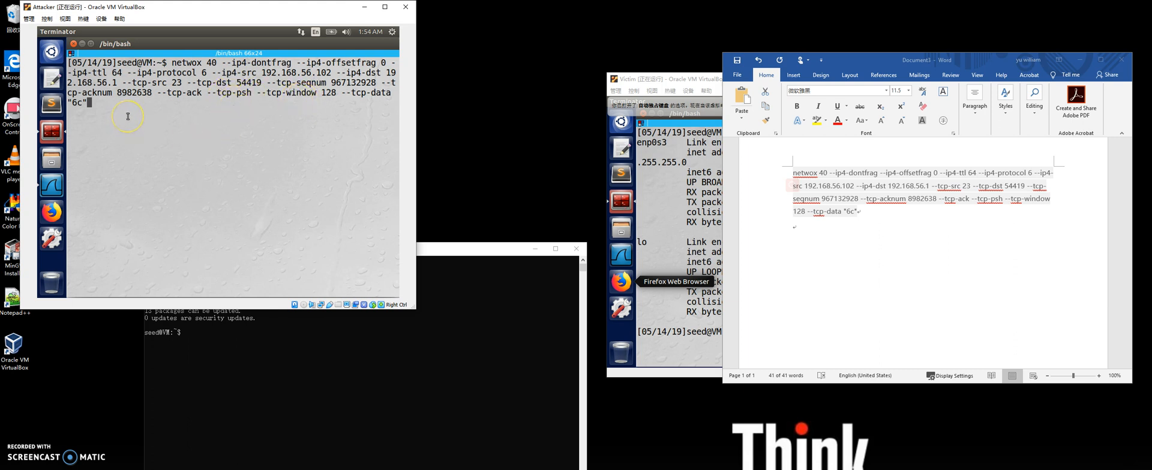
key("Return")
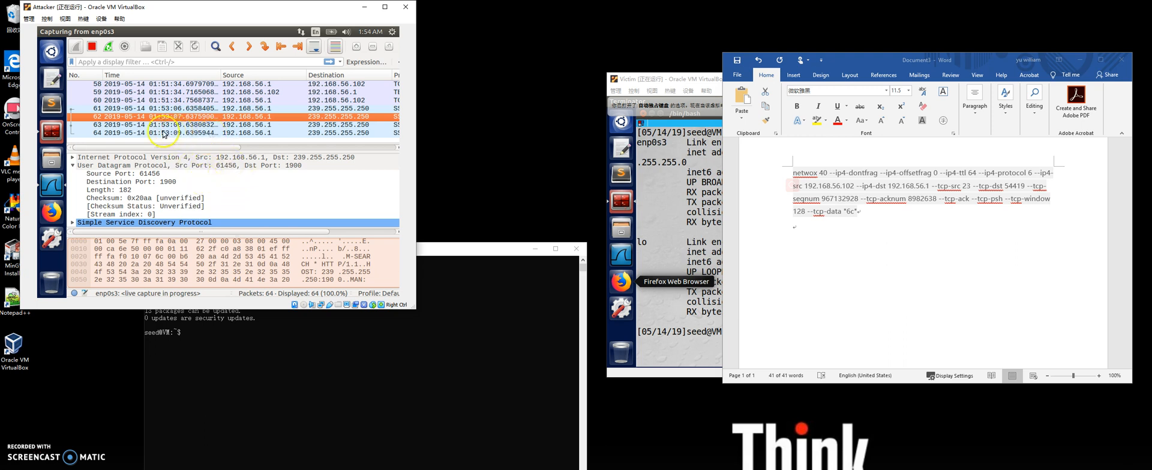
Inspect packets 62, 63 and 66, expanding the SSDP layer and packet 66's Ethernet II header
left_click(165, 133)
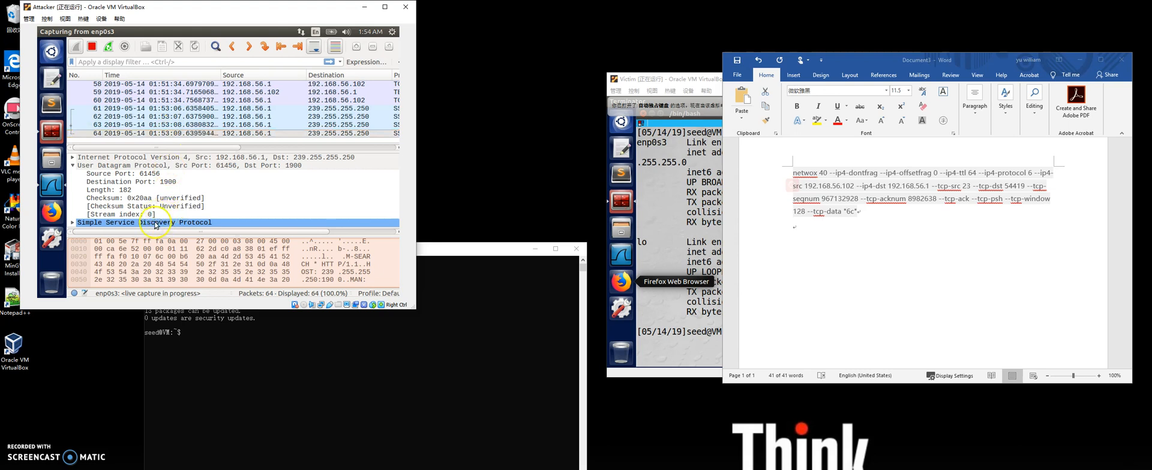
left_click(233, 125)
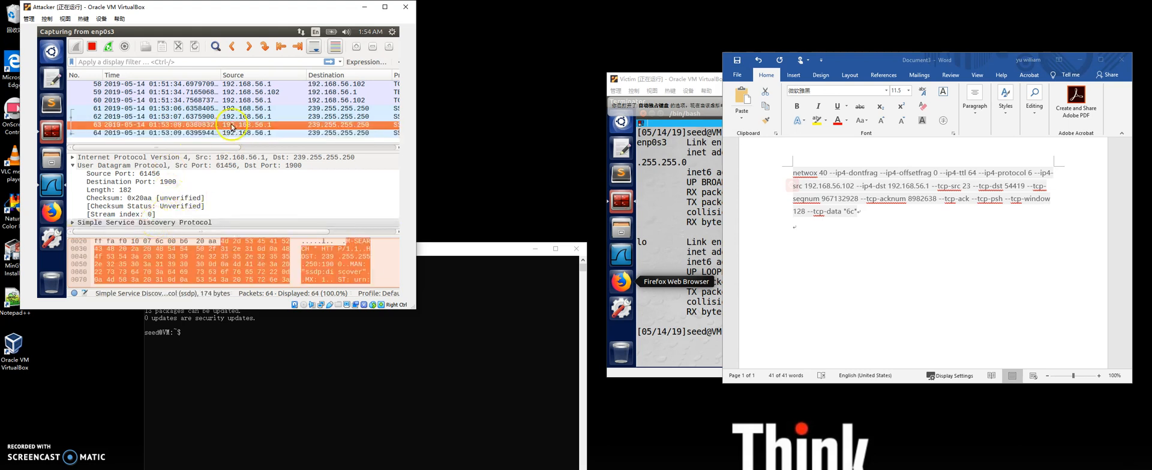
left_click(324, 133)
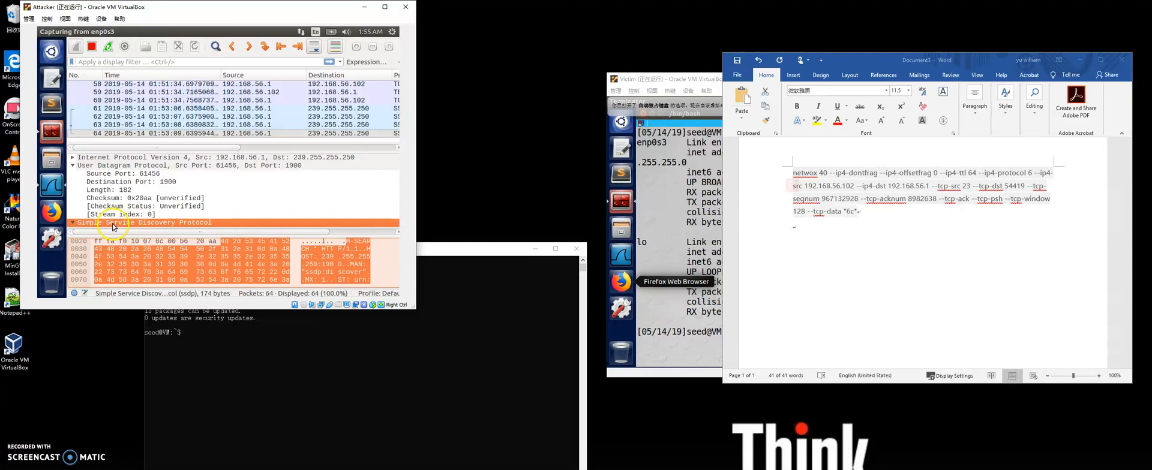
mouse_move(202, 229)
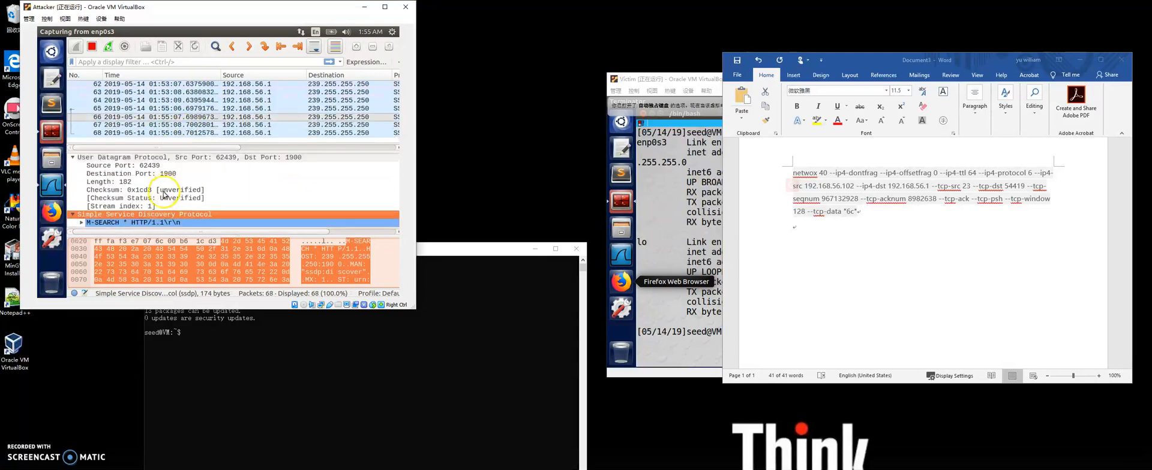
mouse_move(127, 162)
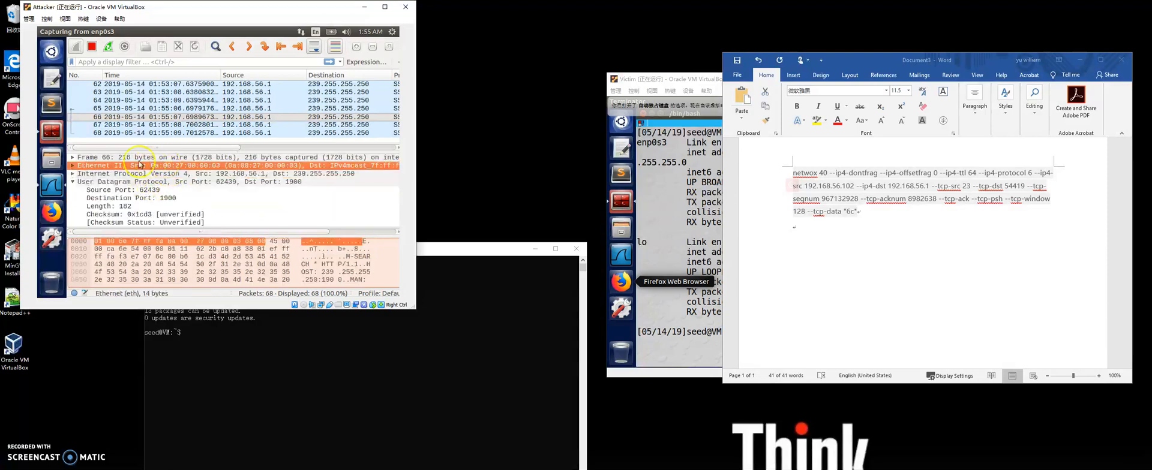
left_click(120, 181)
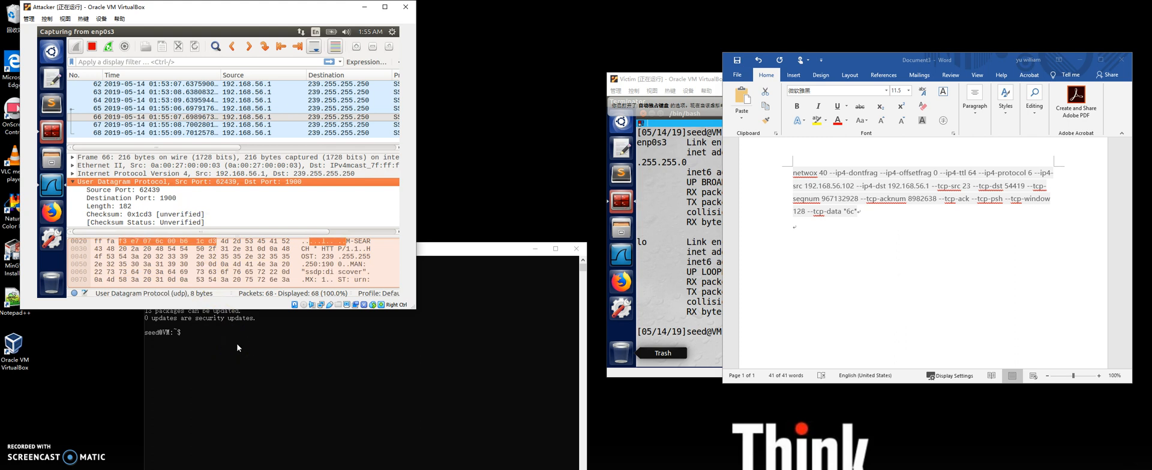
mouse_move(254, 218)
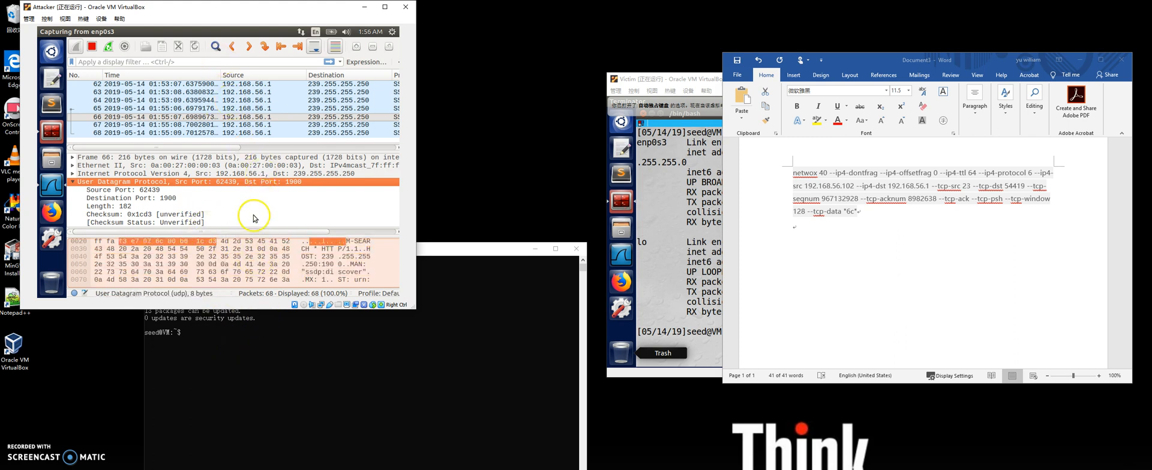
mouse_move(444, 357)
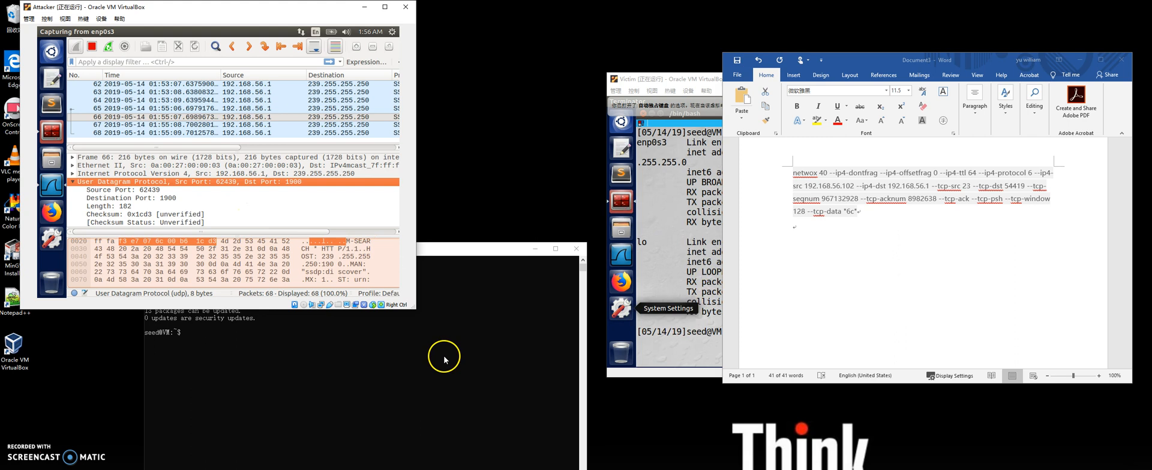
mouse_move(443, 364)
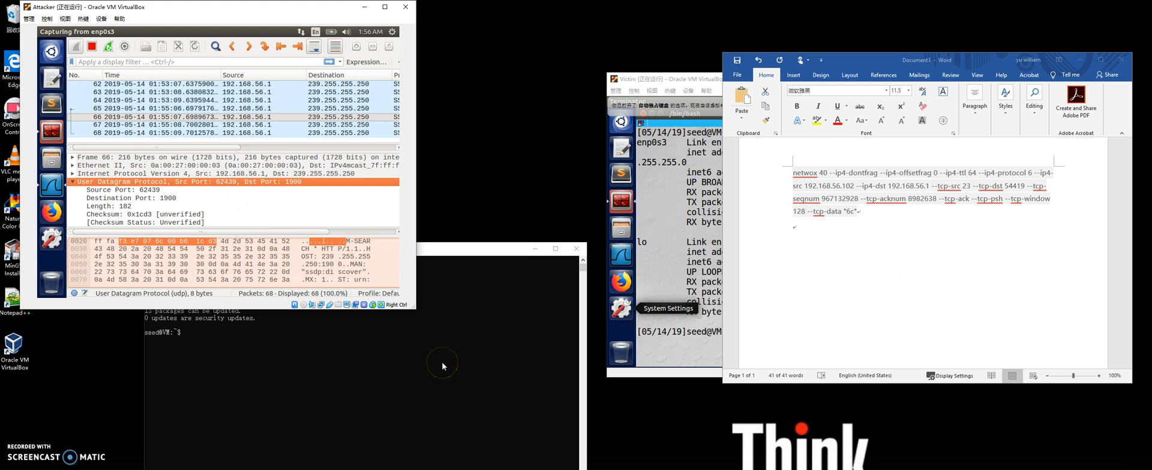